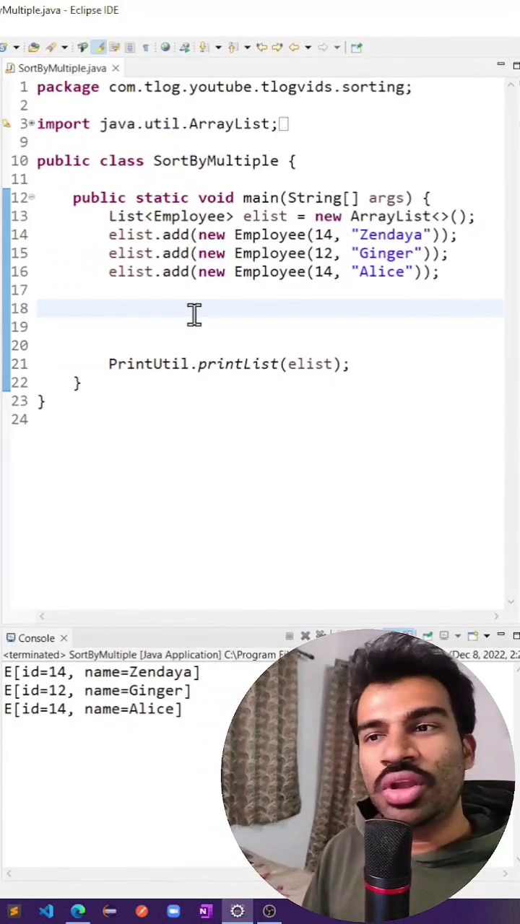
pyautogui.write('com')
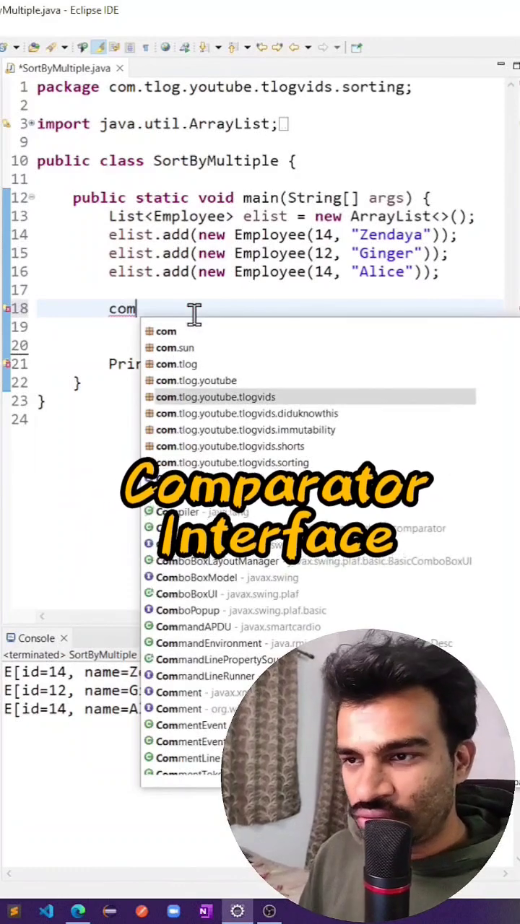
pyautogui.write('Comparator<Employee> c1 =')
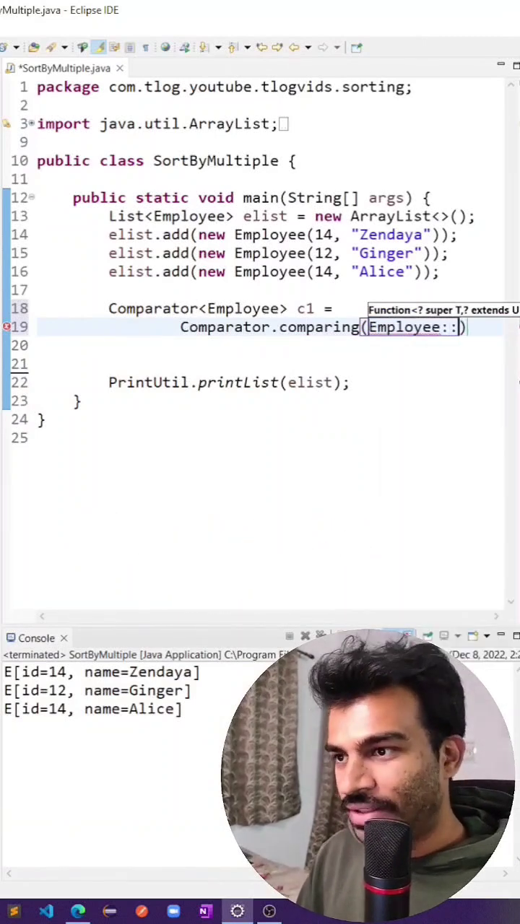
pyautogui.write('getId')
pyautogui.click(271, 364)
pyautogui.write('Collections.sort(null);')
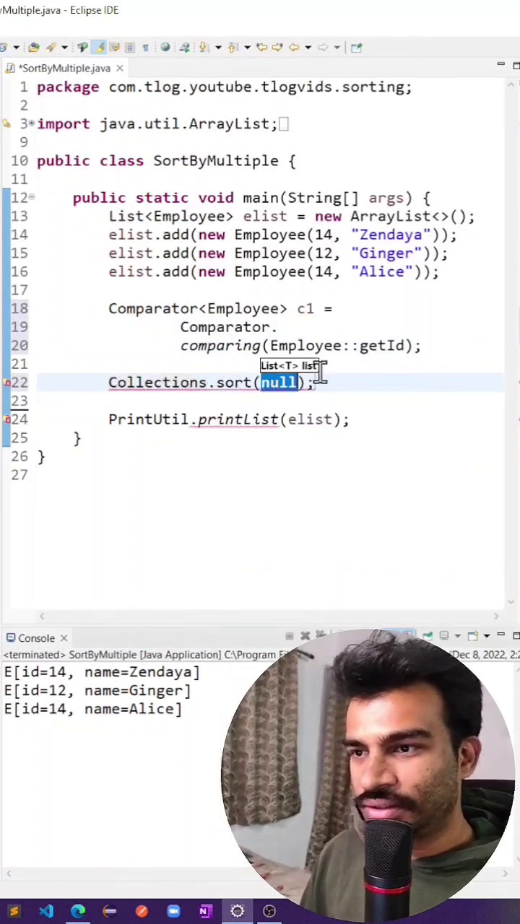
pyautogui.write('elist, c1')
pyautogui.click(270, 364)
pyautogui.write('.thenComparing(null);')
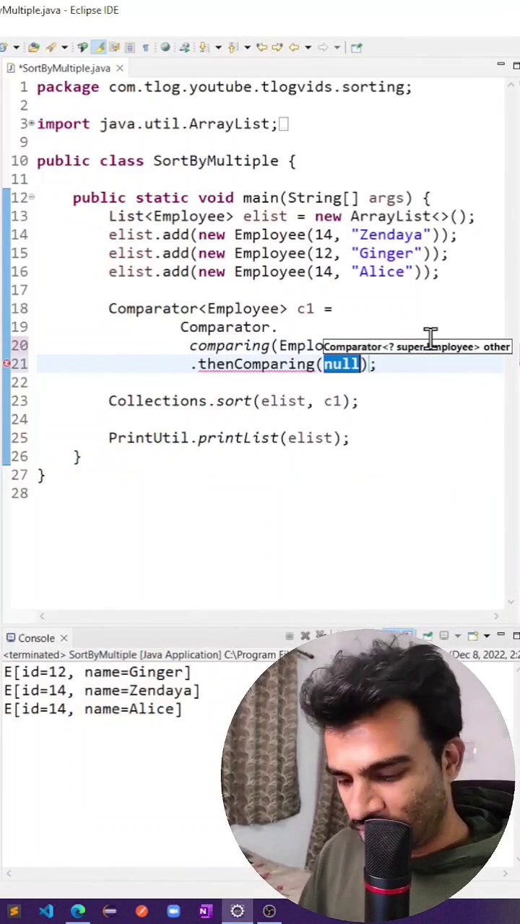
pyautogui.write('Employee::get')
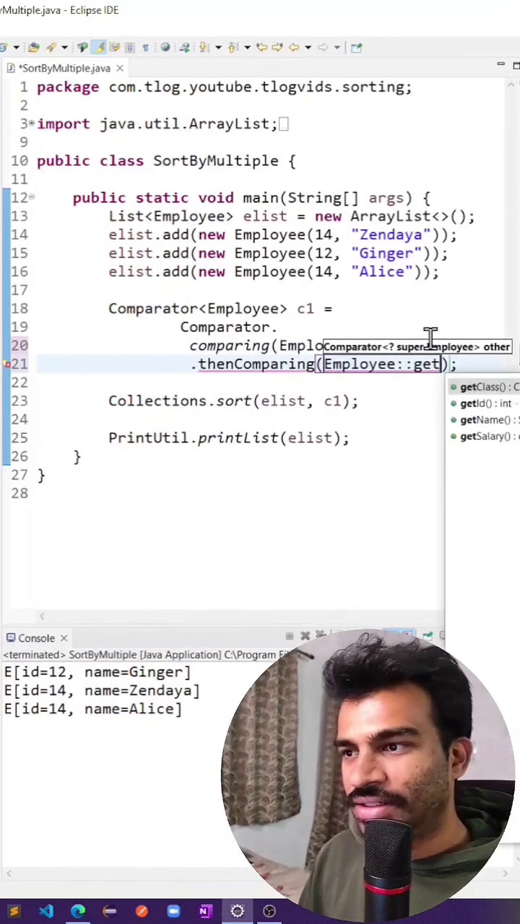